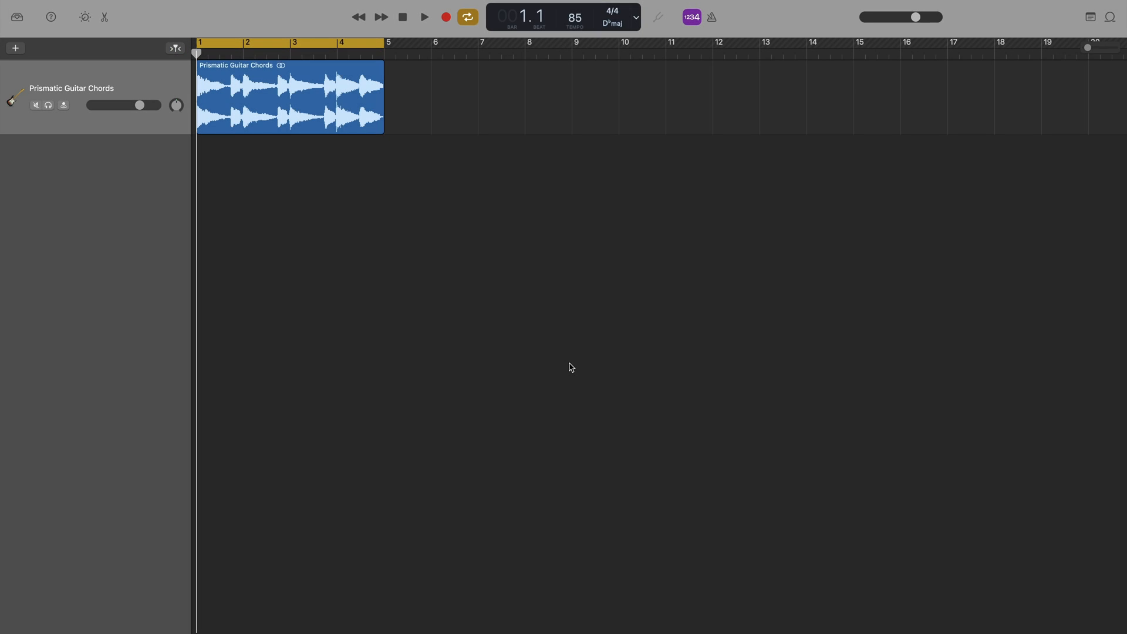
Step: Audition the Prismatic Guitar Chords, then open its Audio Editor
{"action": "left_click", "coordinate": [14, 48]}
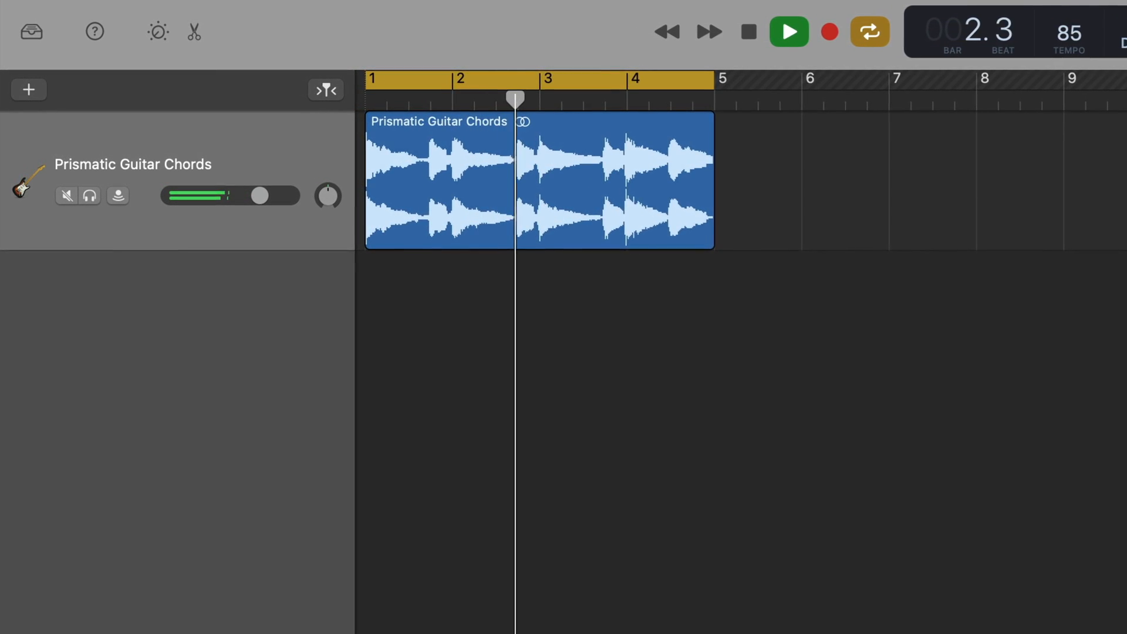
{"action": "left_click", "coordinate": [745, 32]}
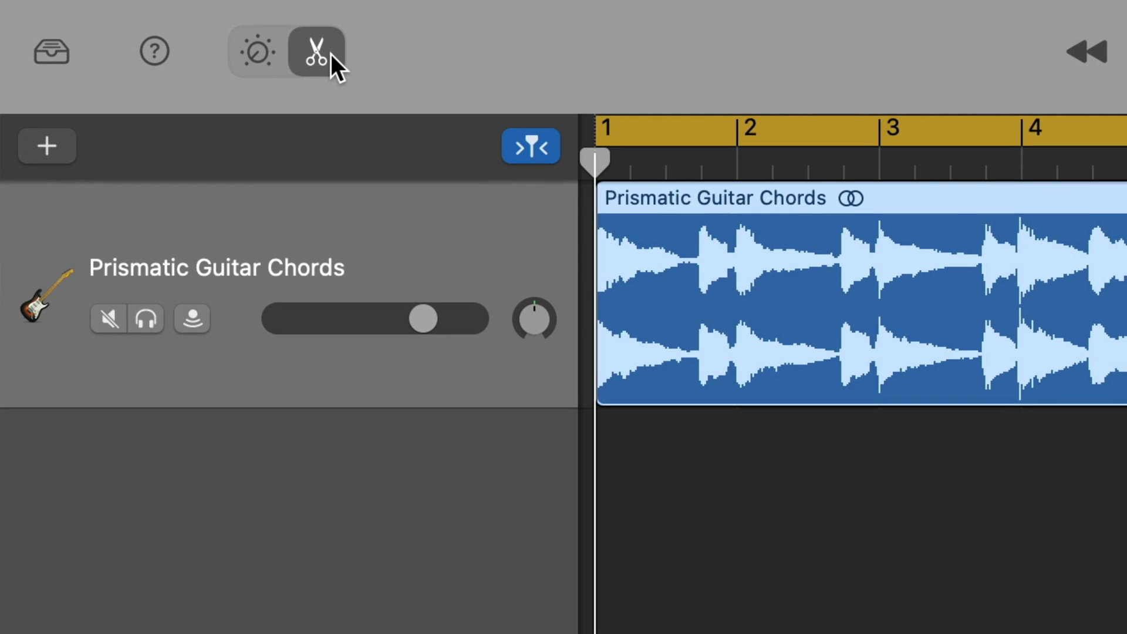
{"action": "left_click", "coordinate": [316, 52]}
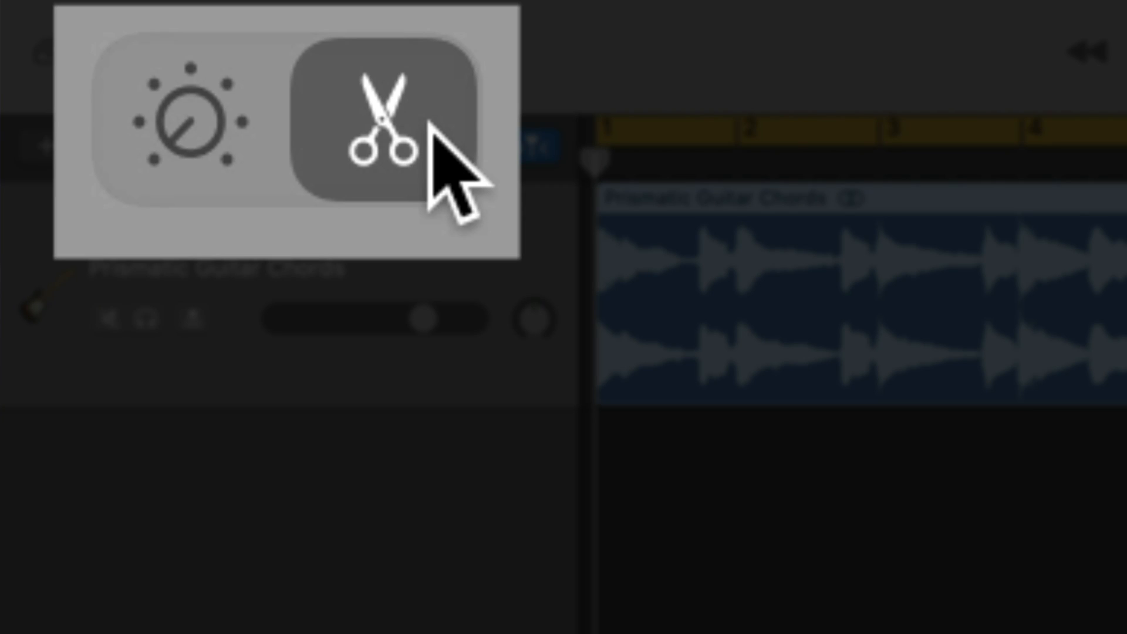
{"action": "left_click", "coordinate": [105, 17]}
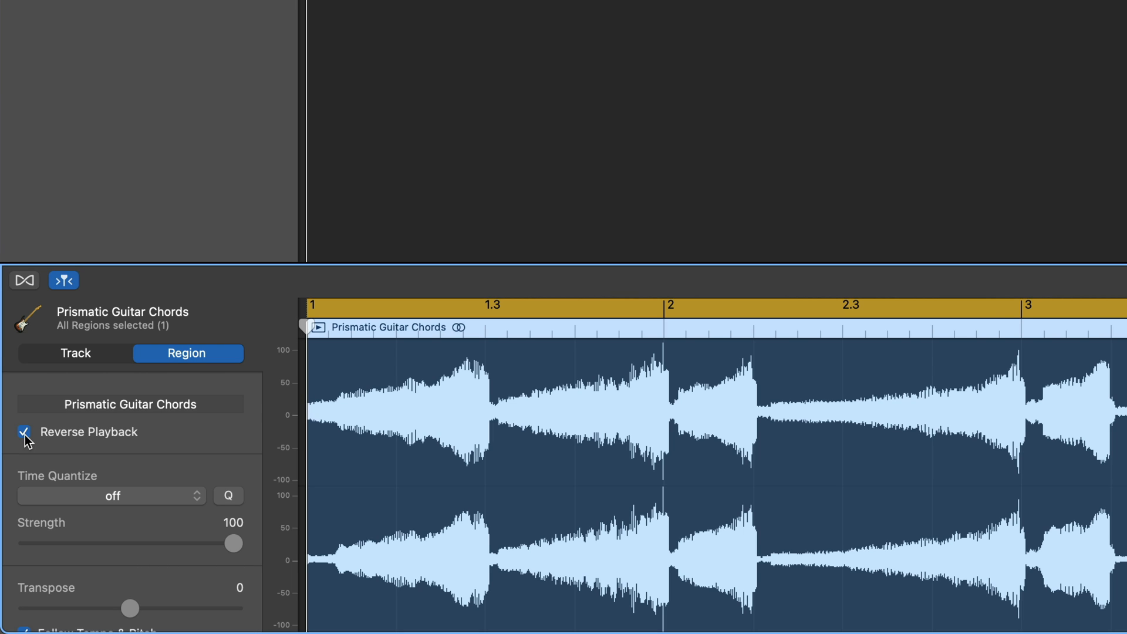
Step: Turn on Reverse Playback for the Prismatic Guitar Chords region
{"action": "left_click", "coordinate": [23, 433]}
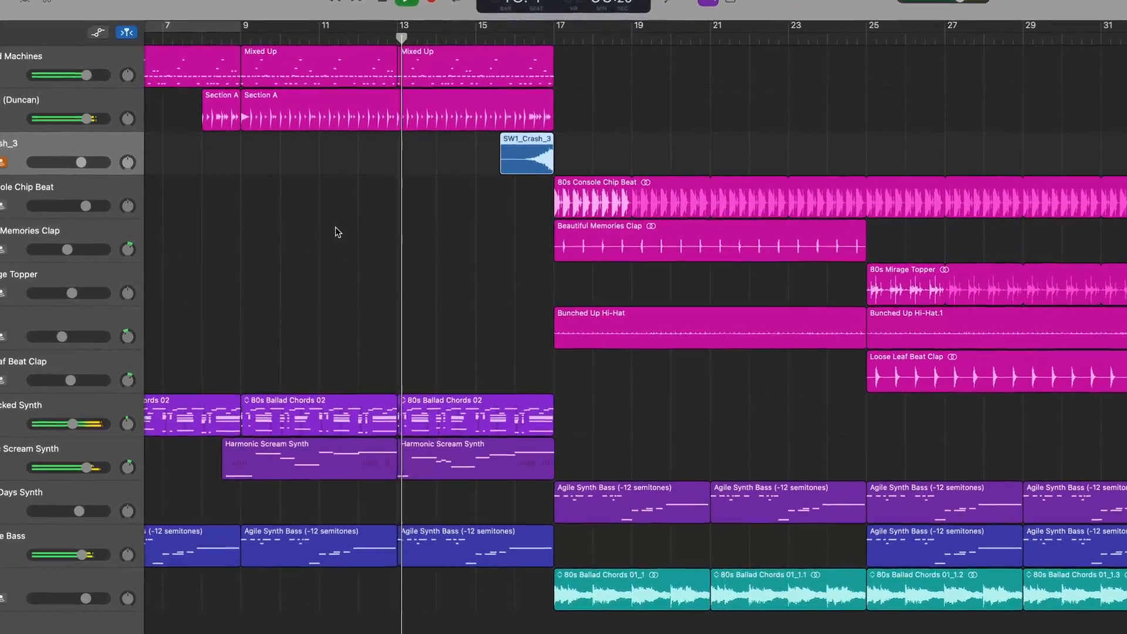
Step: Preview crash cymbal loops and place SW1_Crash_3 at bar 1
{"action": "scroll", "scroll_direction": "down", "scroll_amount": 3}
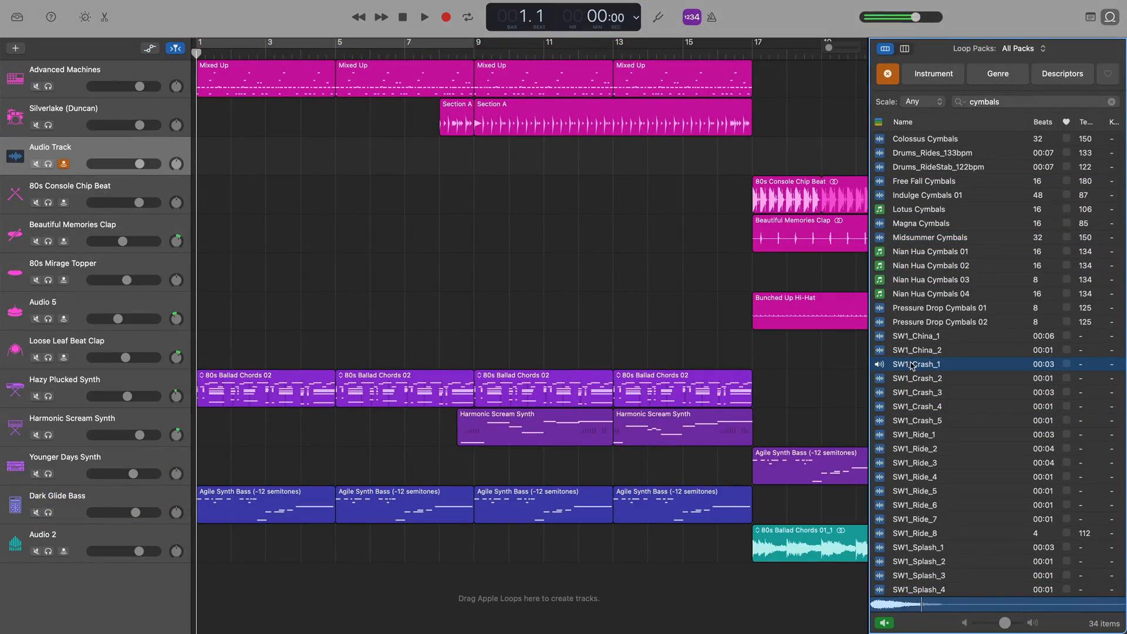
{"action": "left_click", "coordinate": [934, 392]}
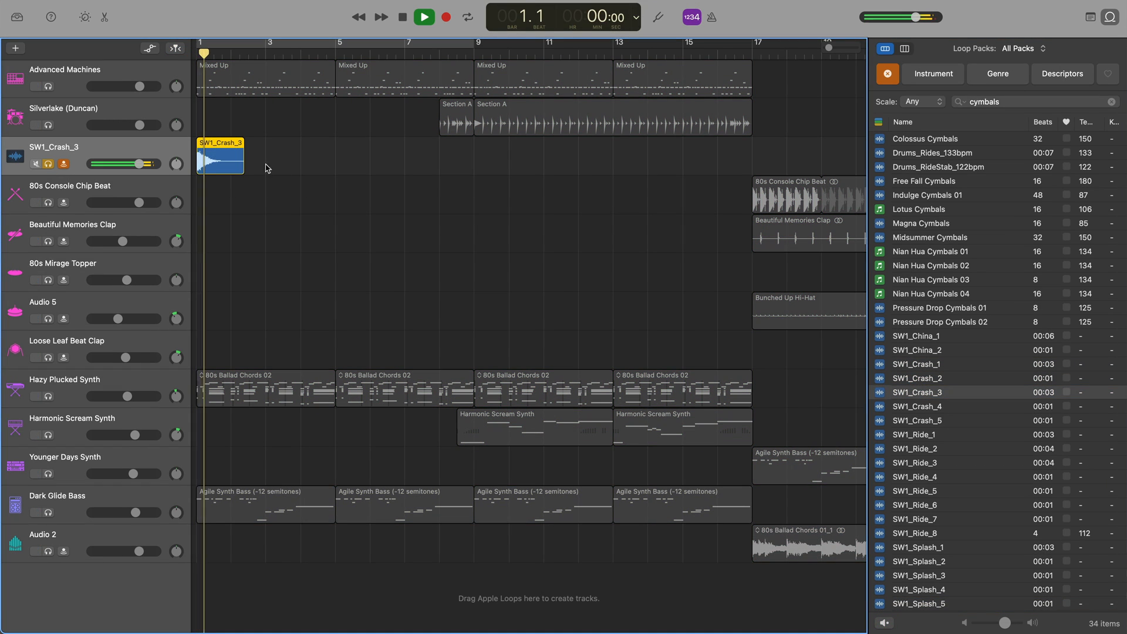
{"action": "left_click", "coordinate": [423, 16]}
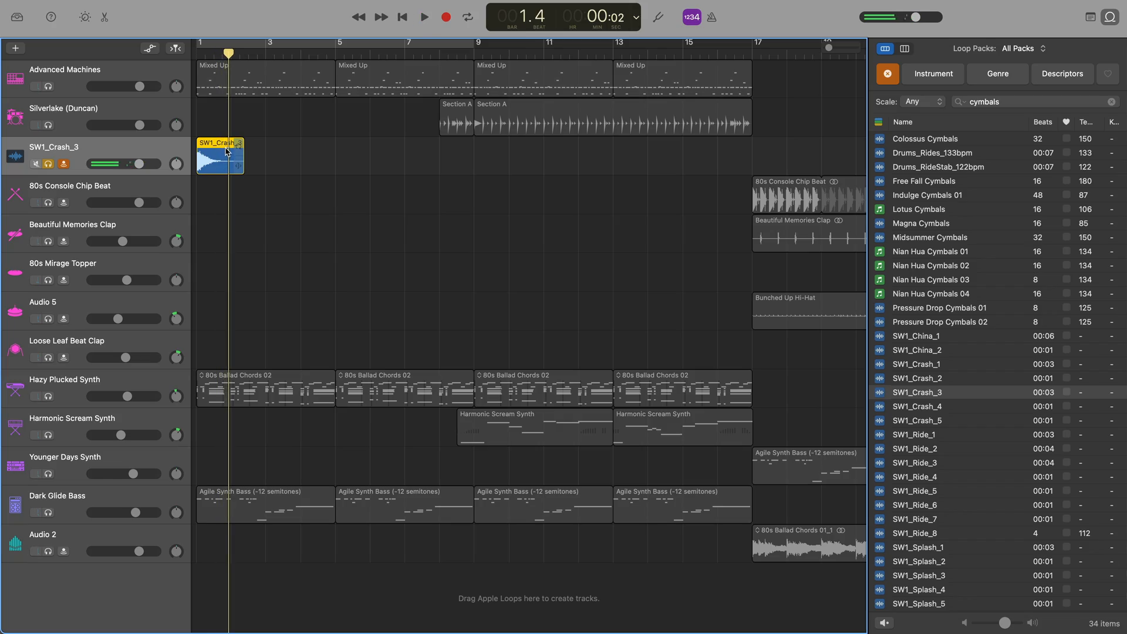
{"action": "left_click", "coordinate": [424, 16]}
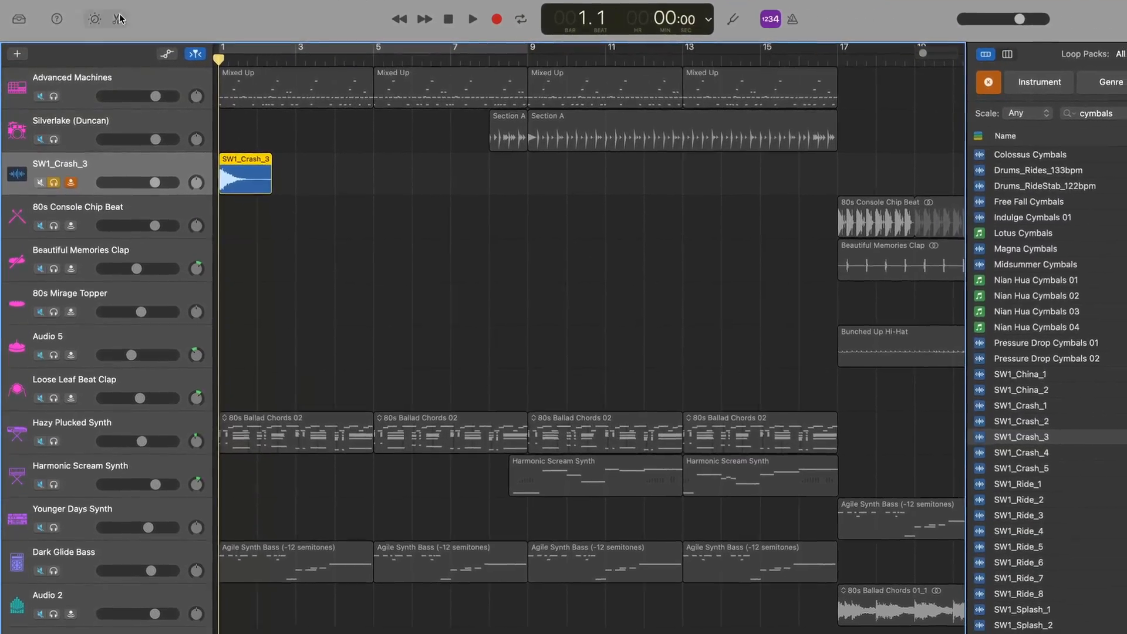
Step: Reverse the SW1_Crash_3 region and audition the reversed swell
{"action": "double_click", "coordinate": [245, 173]}
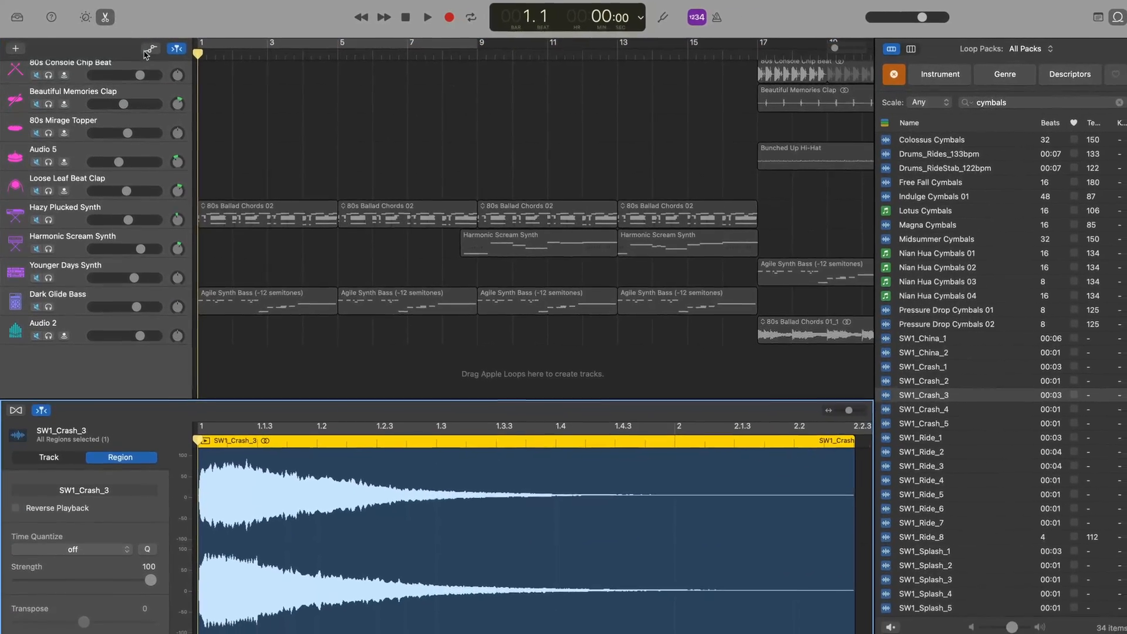
{"action": "left_click", "coordinate": [15, 508]}
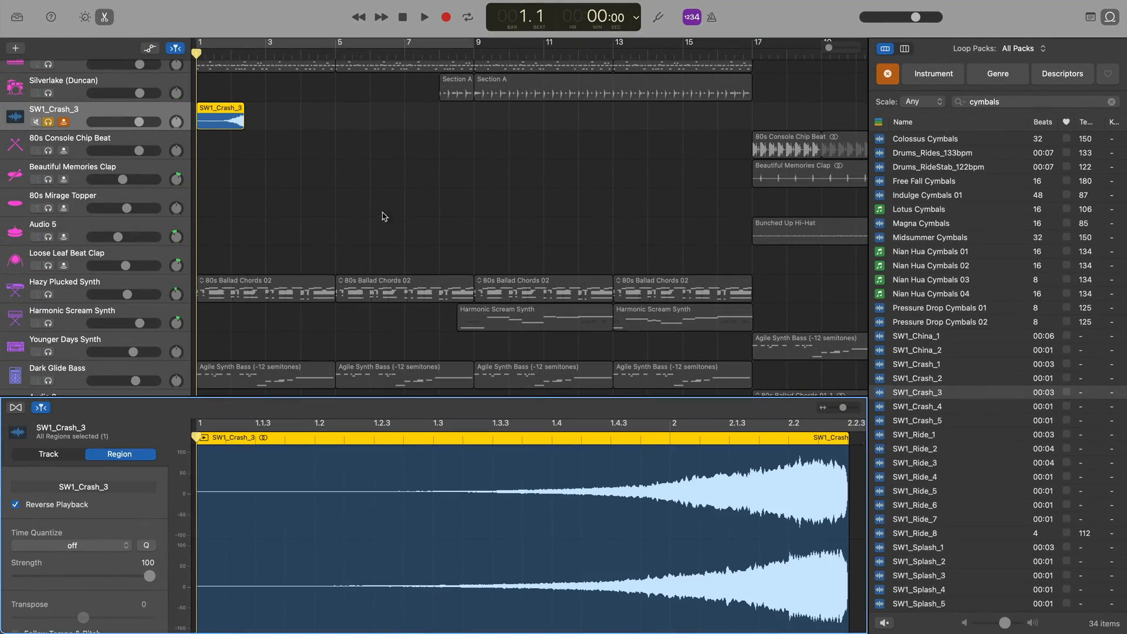
{"action": "left_click", "coordinate": [424, 17]}
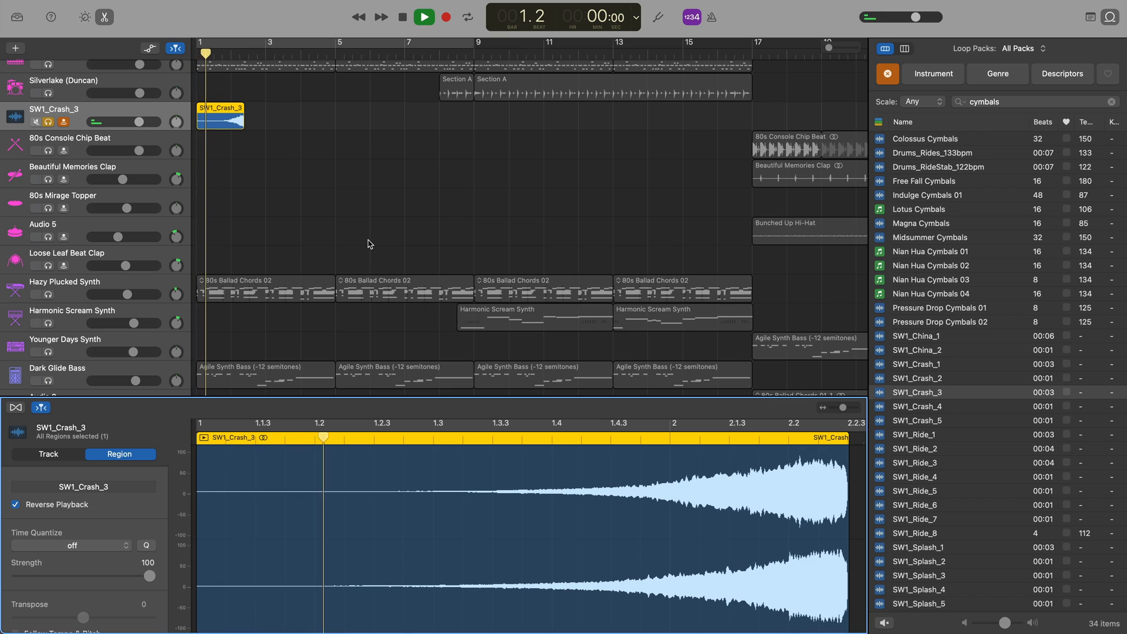
{"action": "left_click", "coordinate": [422, 16]}
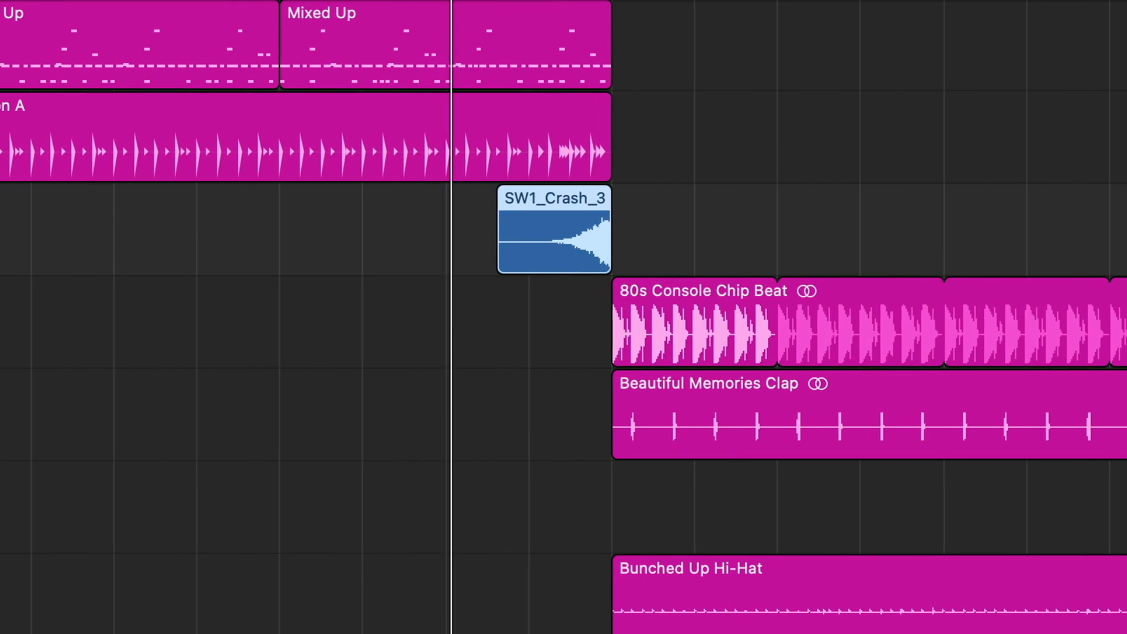
Step: Scroll the timeline left toward the start of the drop at bar 17
{"action": "scroll", "scroll_direction": "left", "scroll_amount": 3}
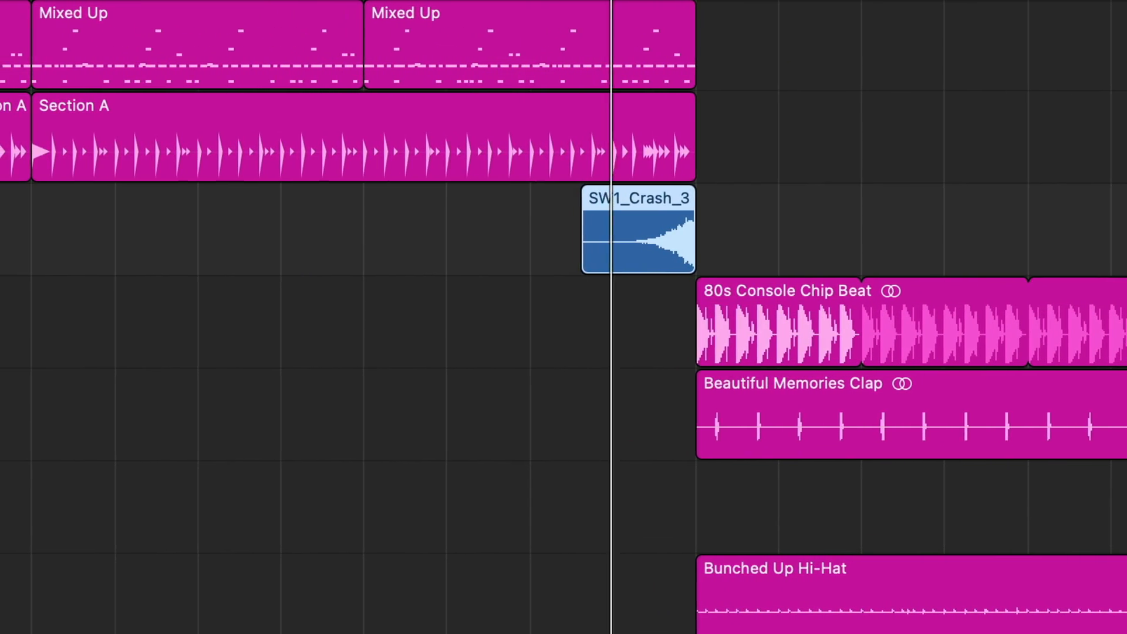
{"action": "scroll", "scroll_direction": "left", "scroll_amount": 3}
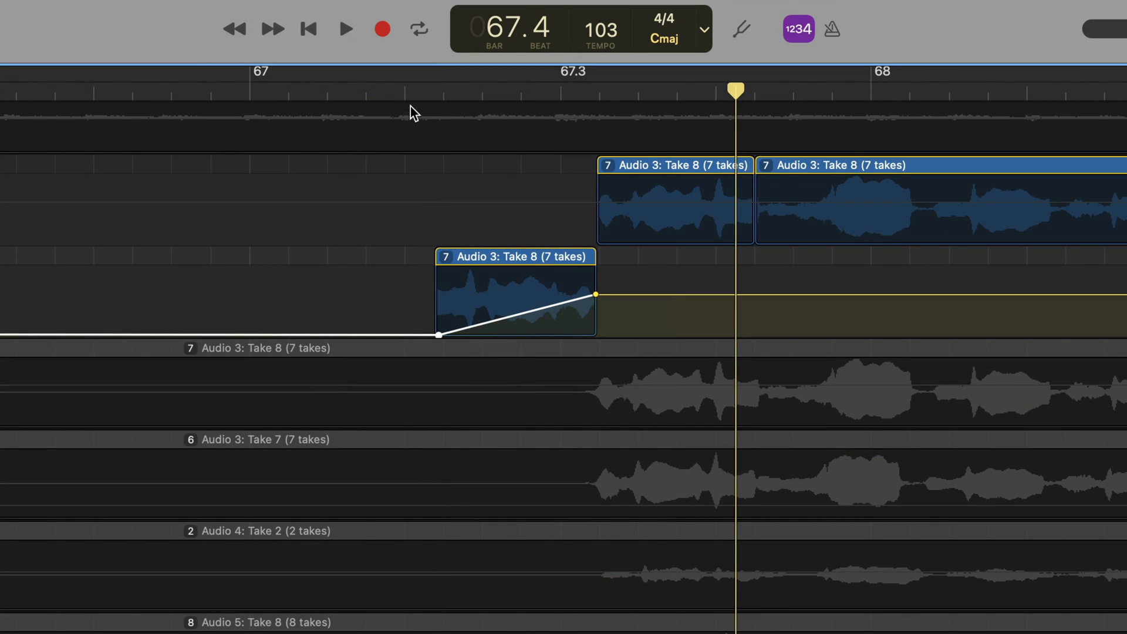
Step: Stop playback at the vocal entry and select the short Audio 3 slice near bar 67
{"action": "left_click", "coordinate": [345, 29]}
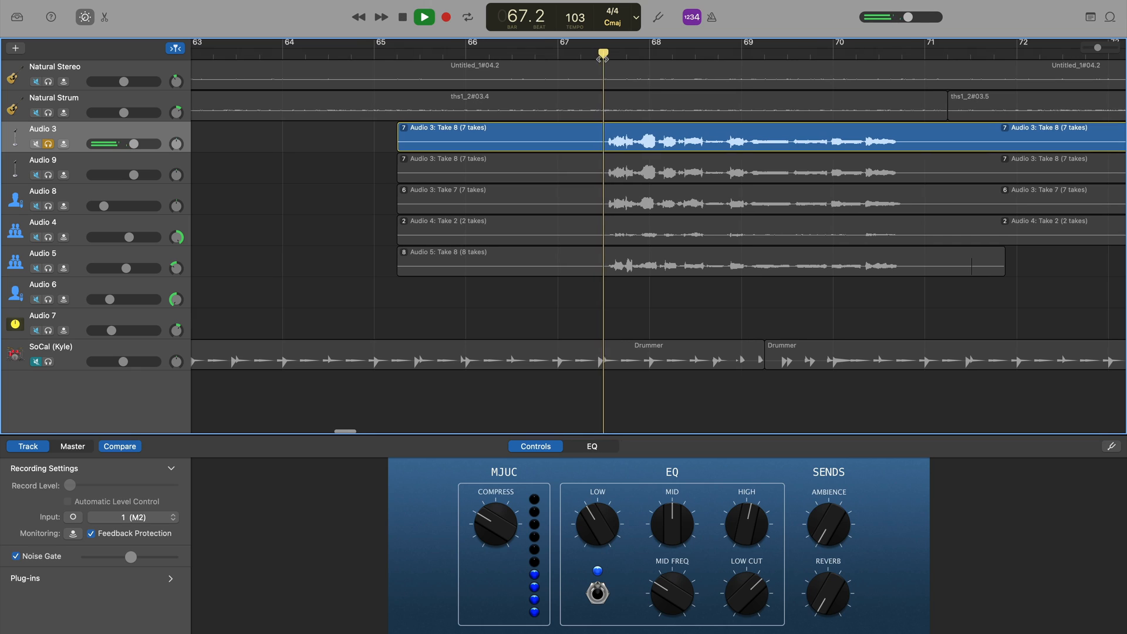
{"action": "left_click", "coordinate": [423, 15]}
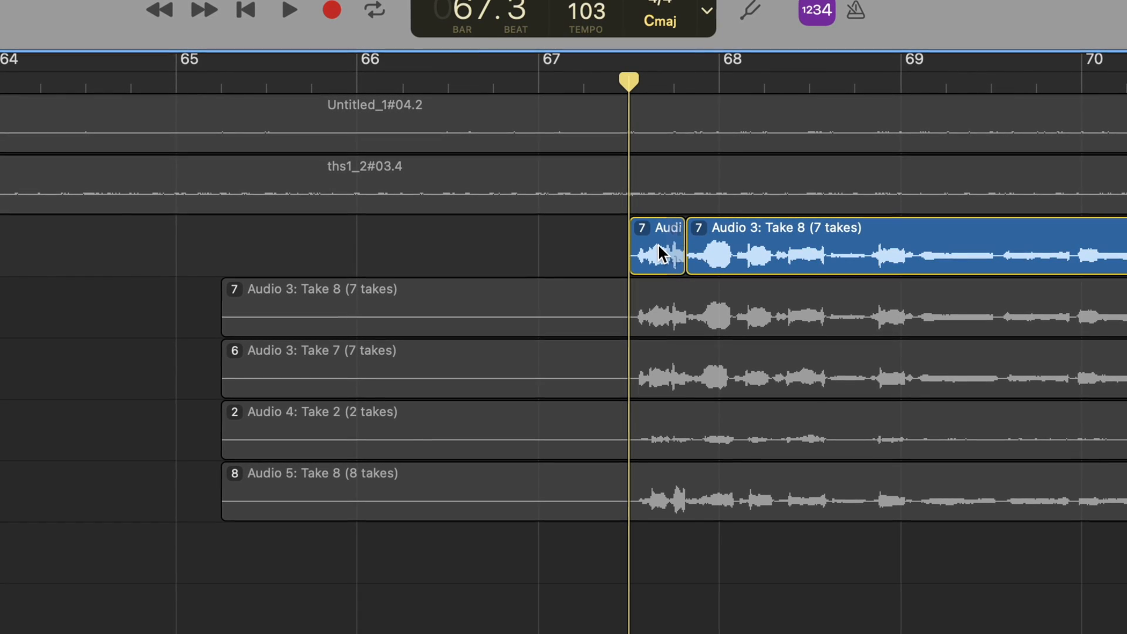
{"action": "left_click", "coordinate": [655, 227]}
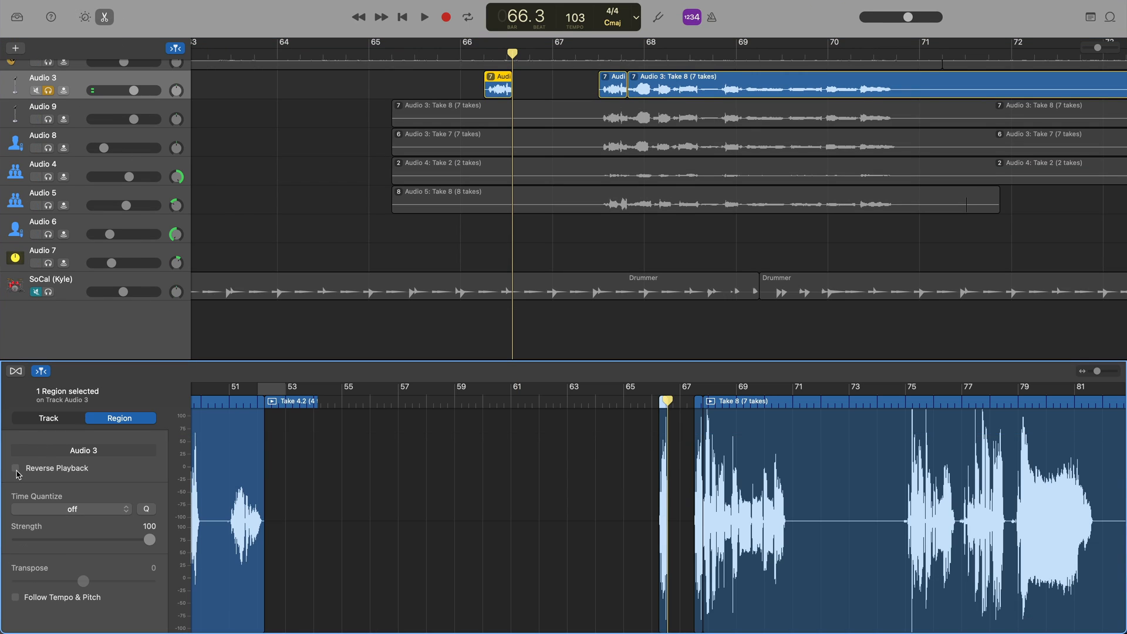
Step: Set the copied vocal slice to Reverse Playback
{"action": "left_click", "coordinate": [15, 468]}
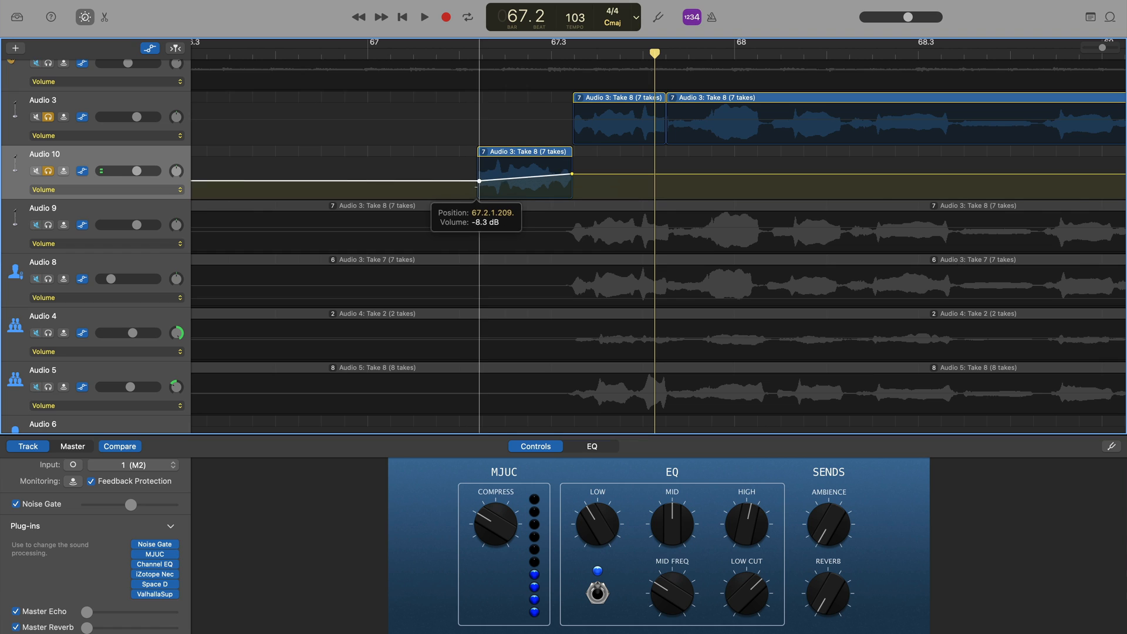
Step: Add a volume ramp on Audio 10 rising from -8.3 dB, then audition past bar 69
{"action": "left_click", "coordinate": [423, 17]}
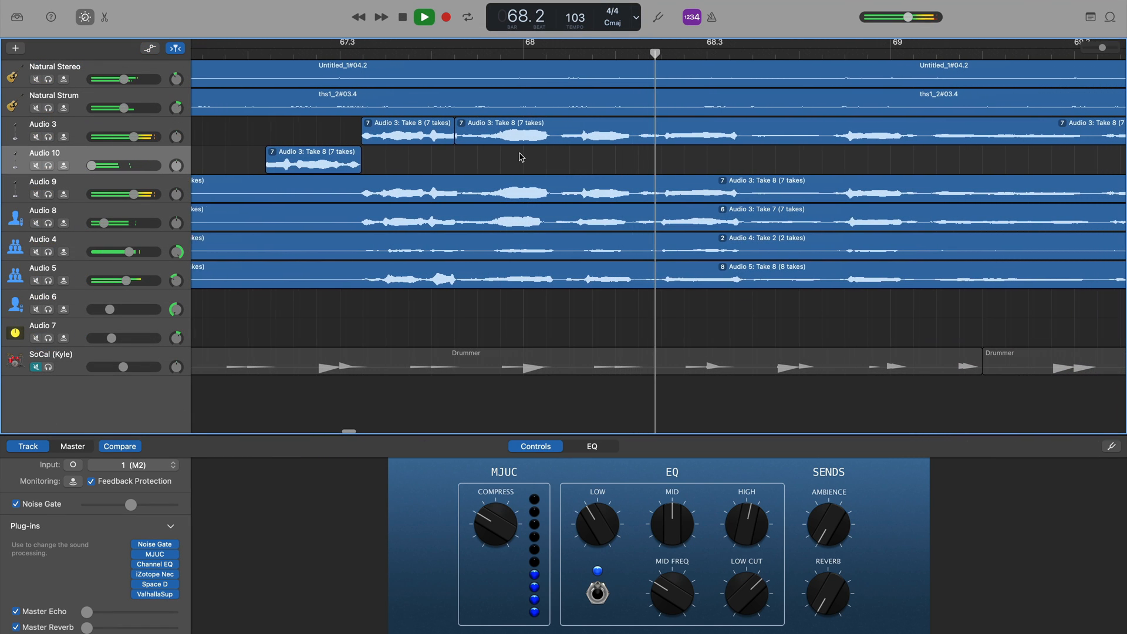
{"action": "scroll", "scroll_direction": "right", "scroll_amount": 3}
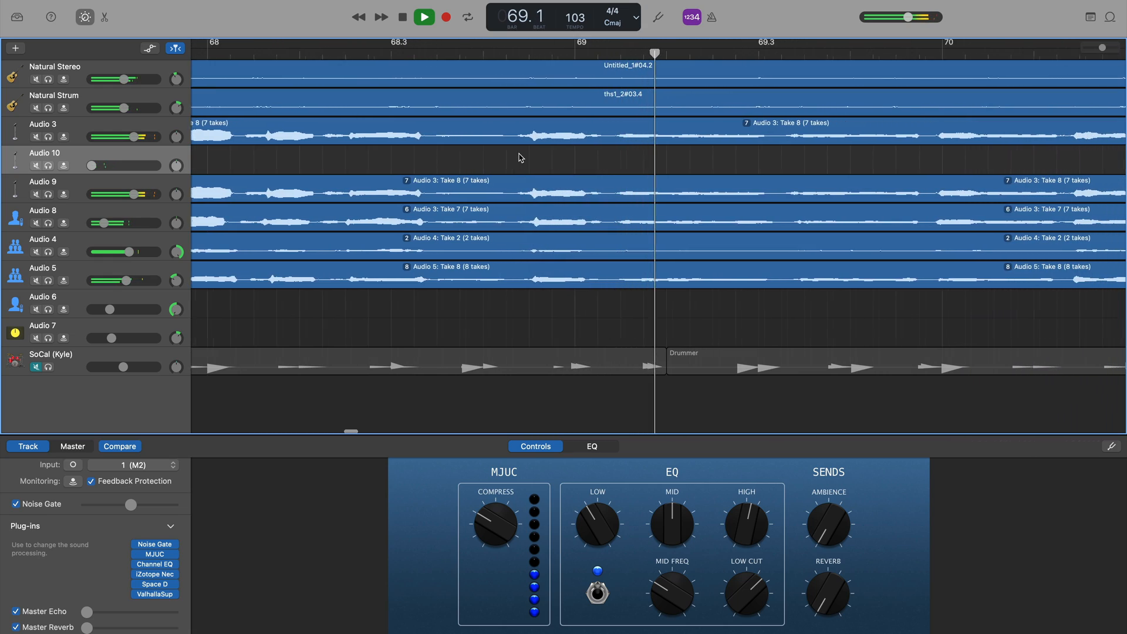